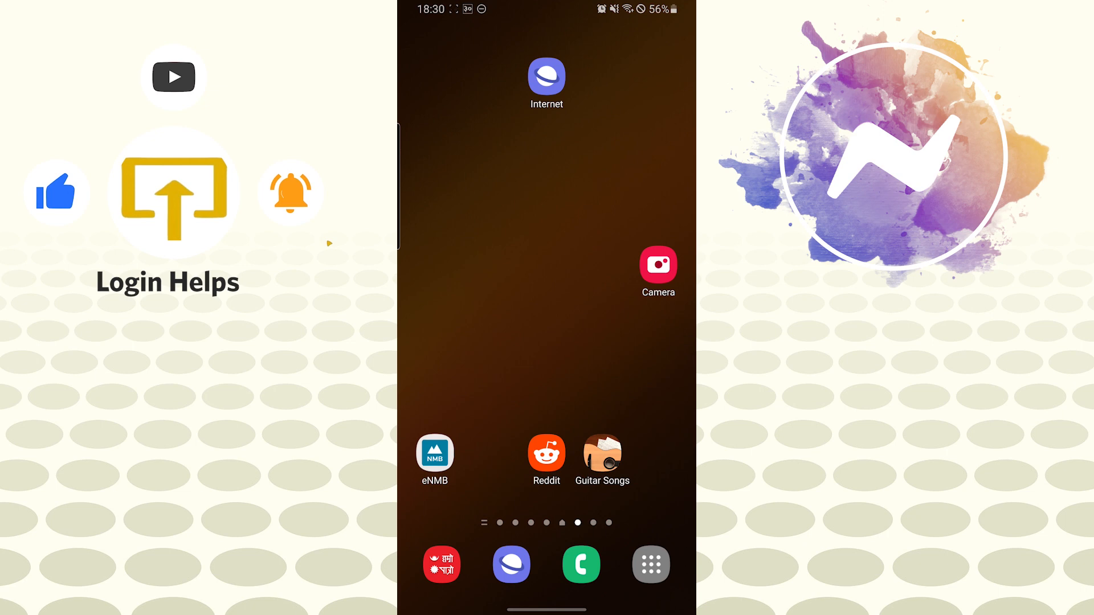
- Launch Messenger from the app drawer so its login screen appears
click(650, 564)
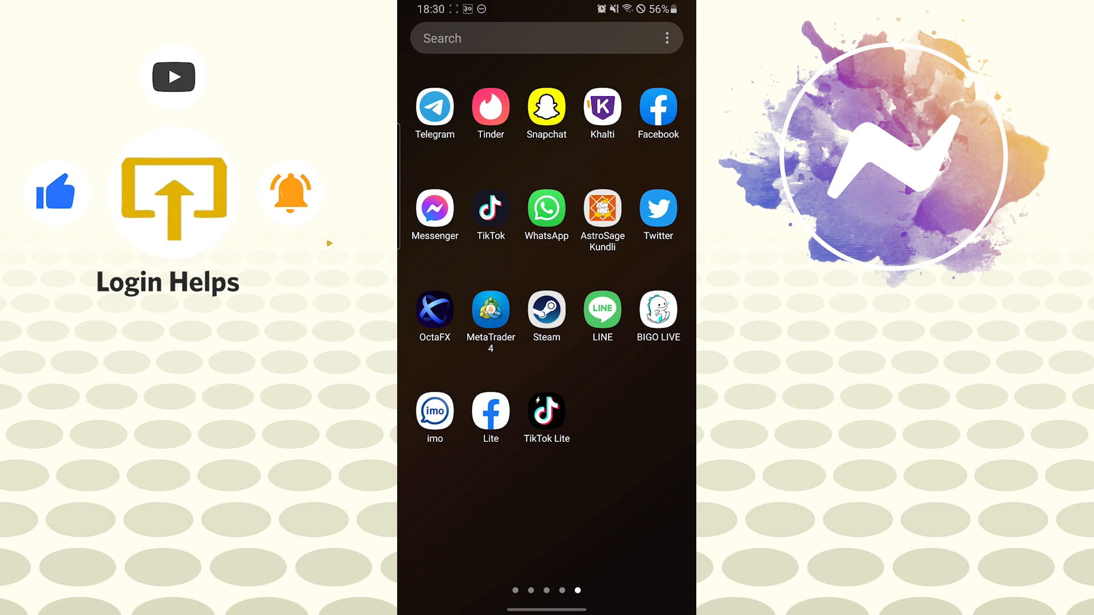
click(434, 209)
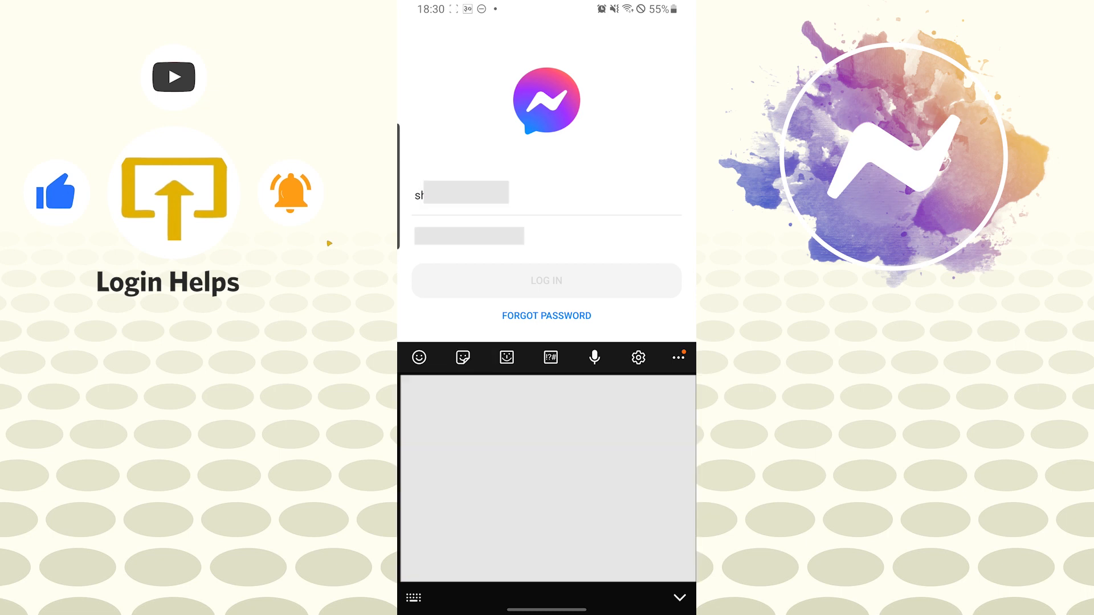
text(@yahoo.com)
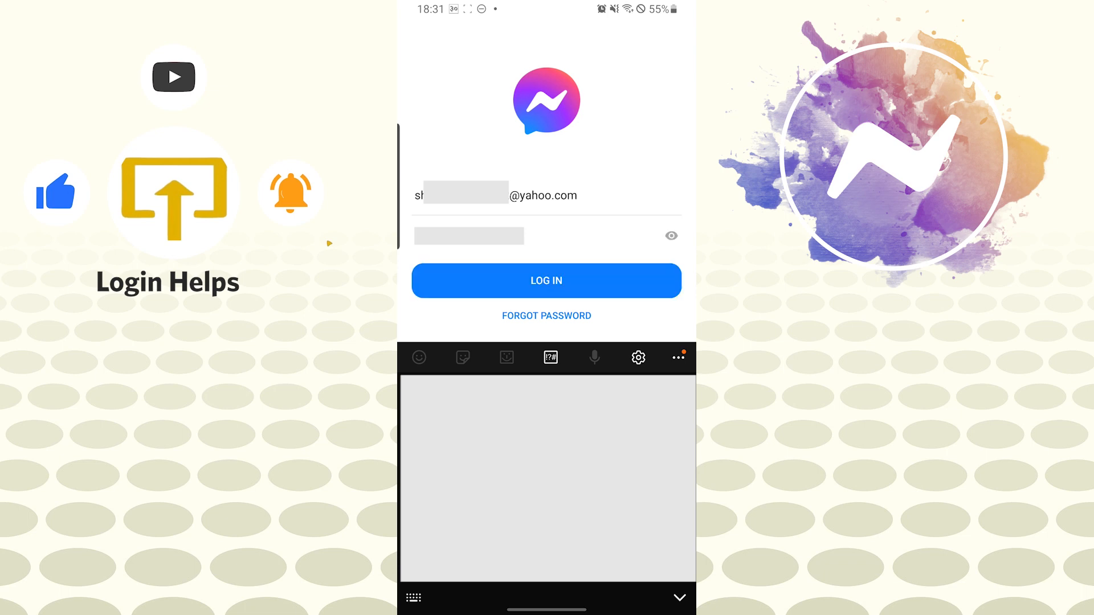
click(546, 280)
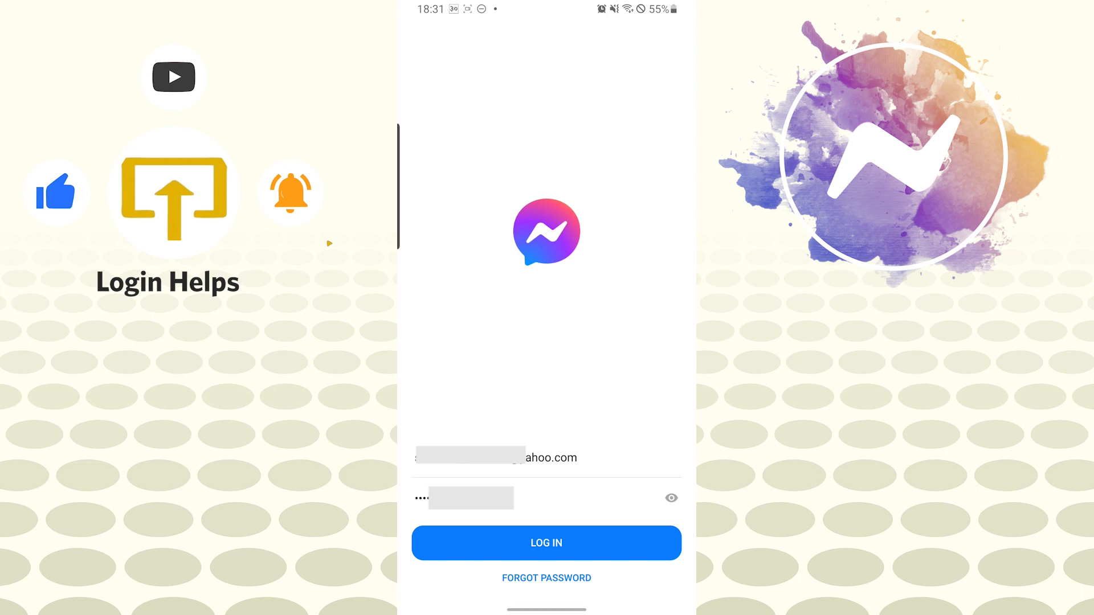
- Submit the credentials with LOG IN so the 'Logging in...' dialog appears
click(546, 543)
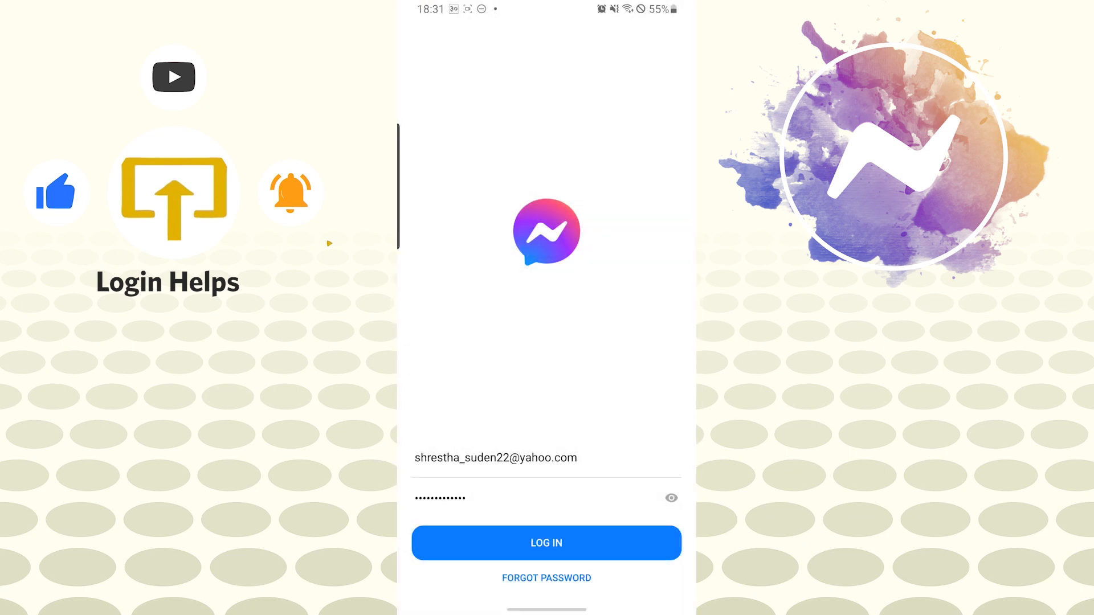
click(546, 543)
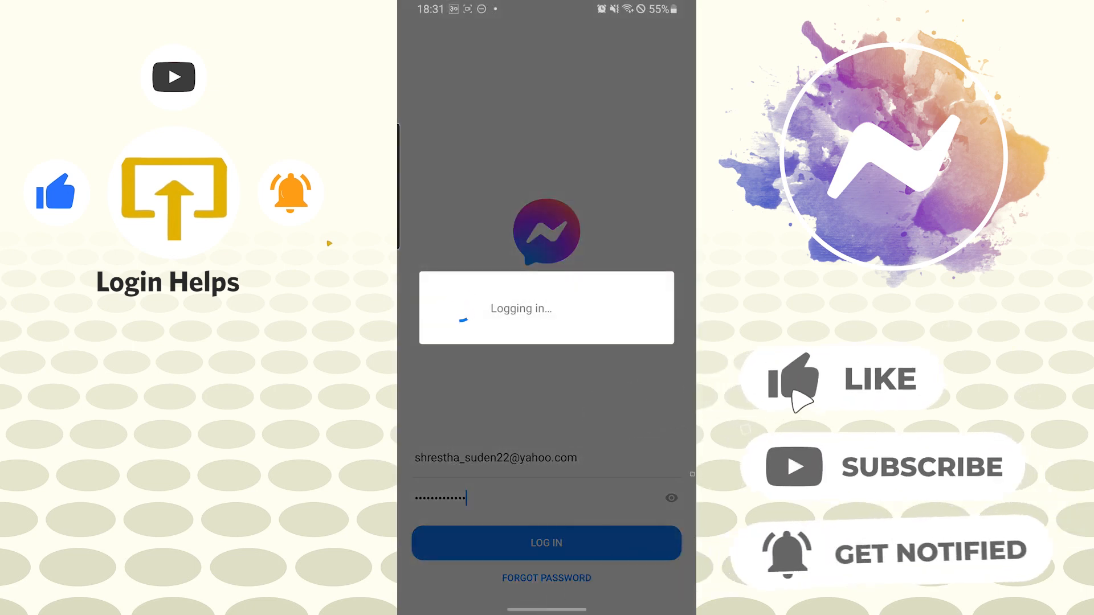